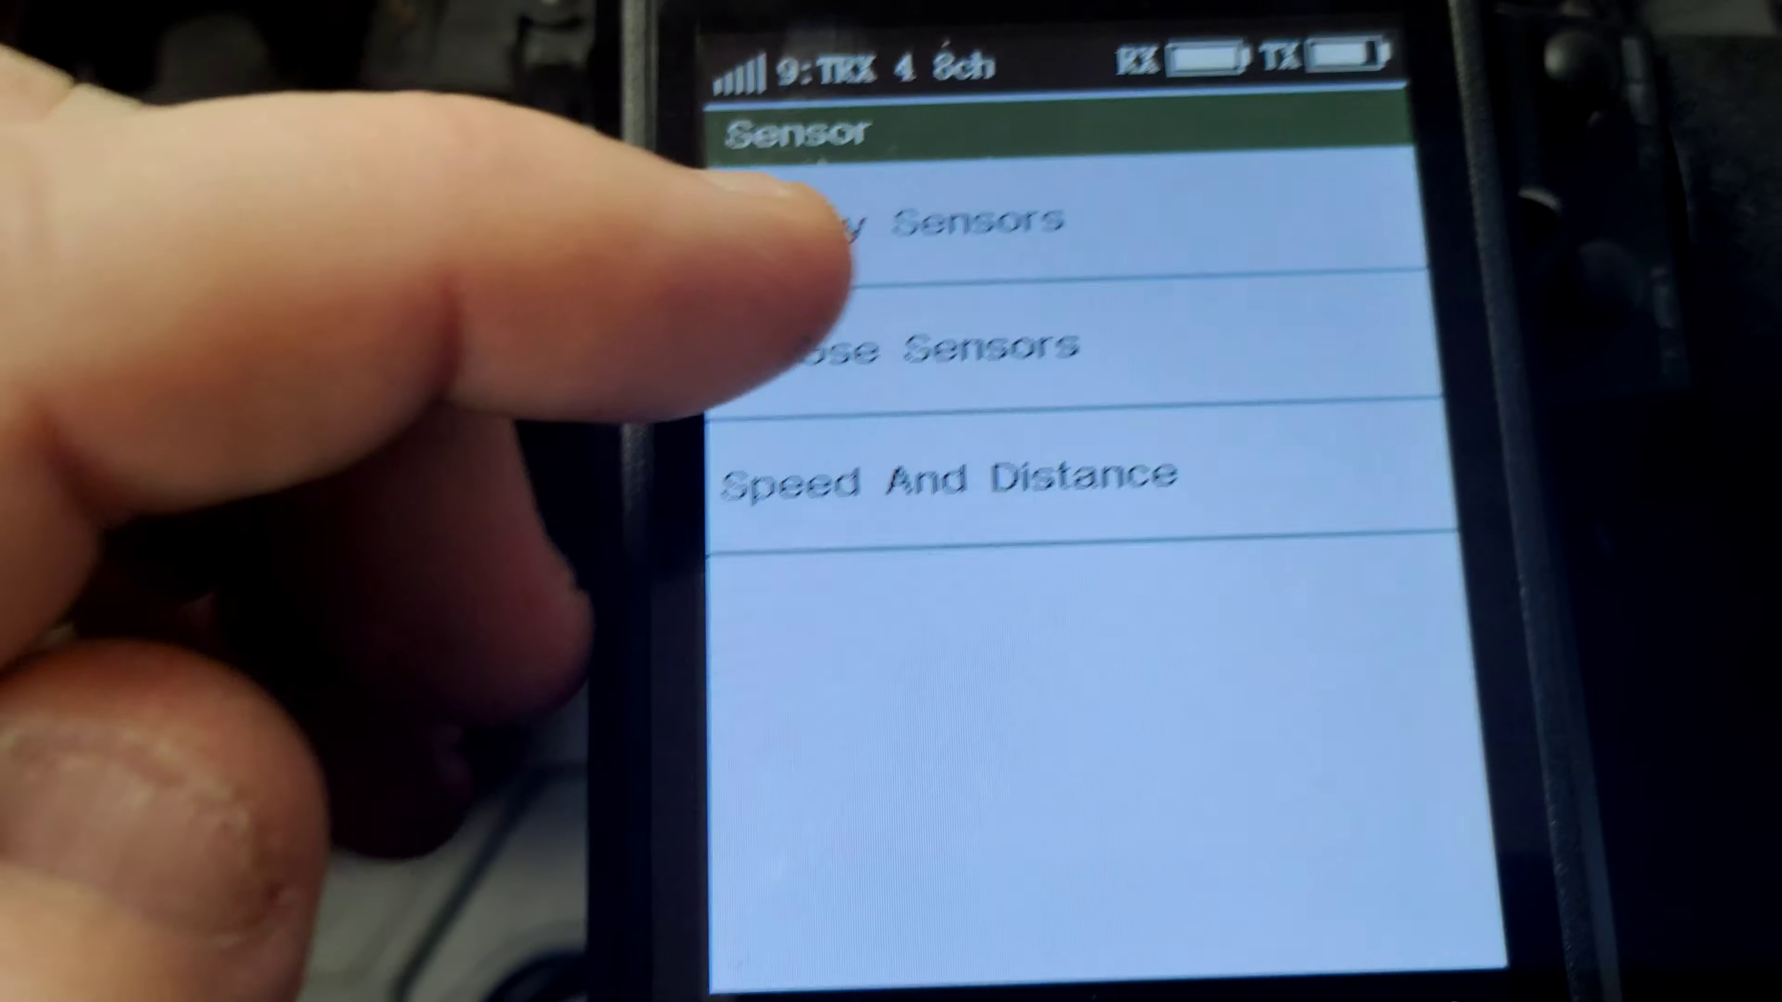
- Enter the Choose Sensors list from the Sensor menu
left_click(897, 347)
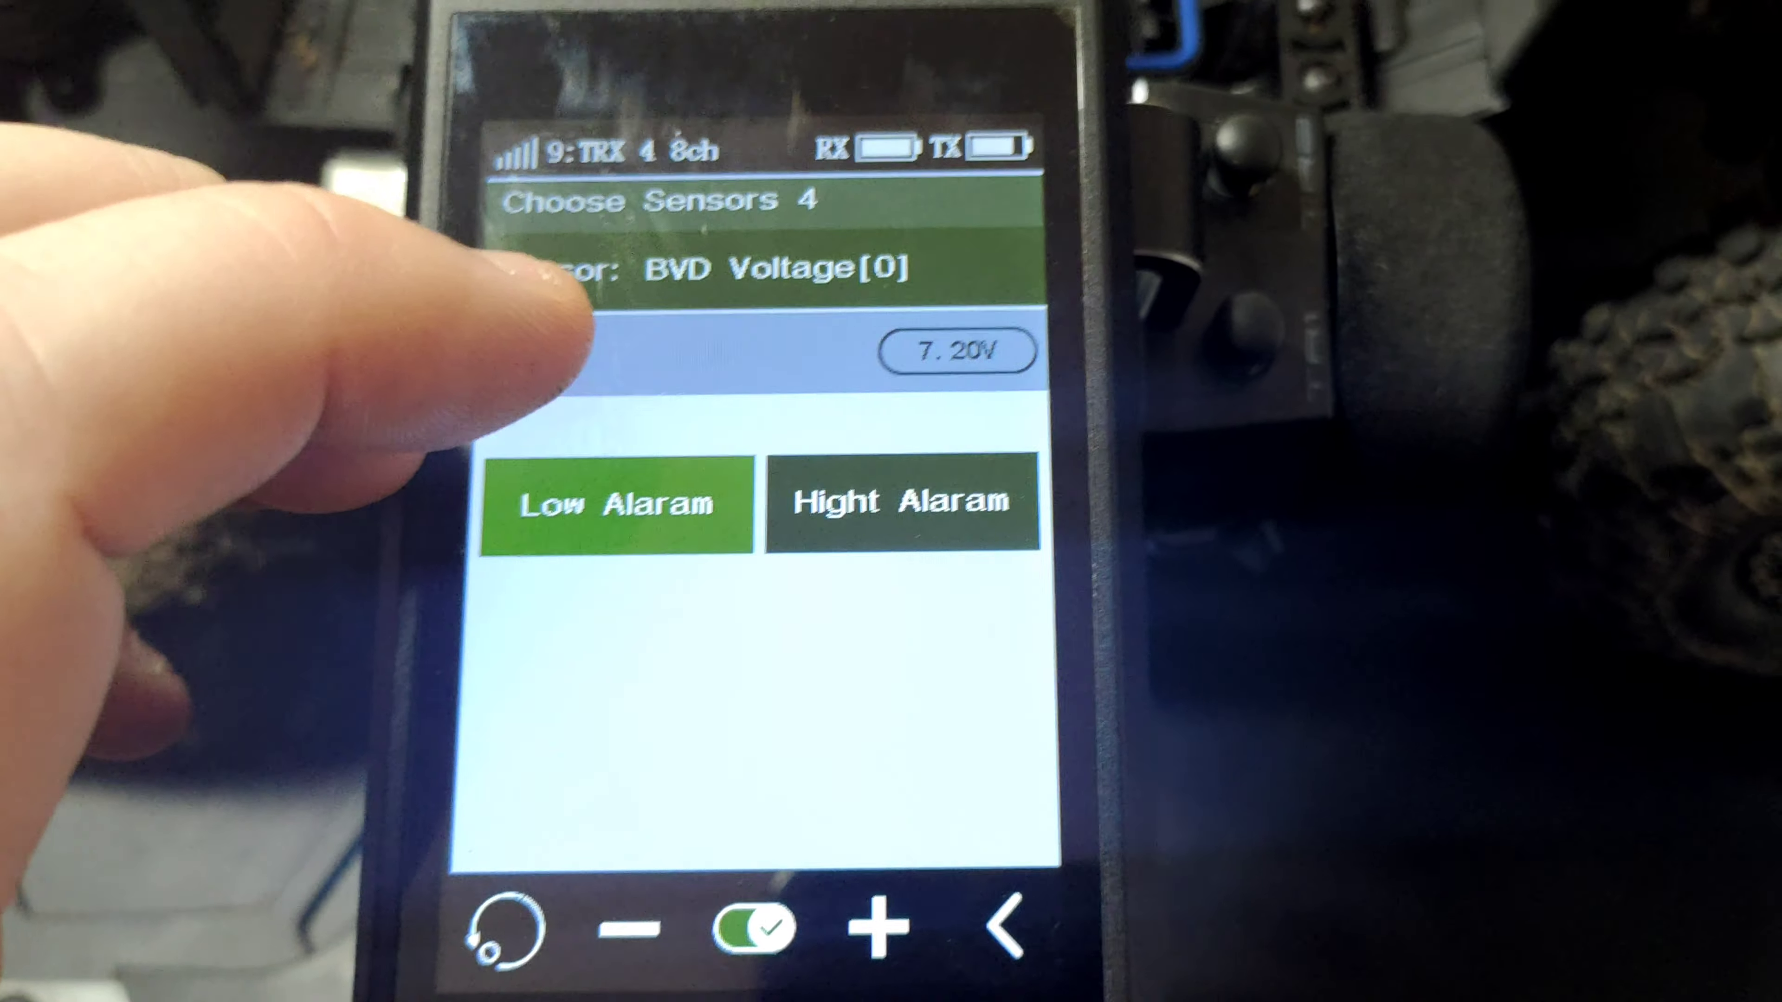
- Select the high alarm on the BVD Voltage screen, showing its 8.40V value
left_click(903, 503)
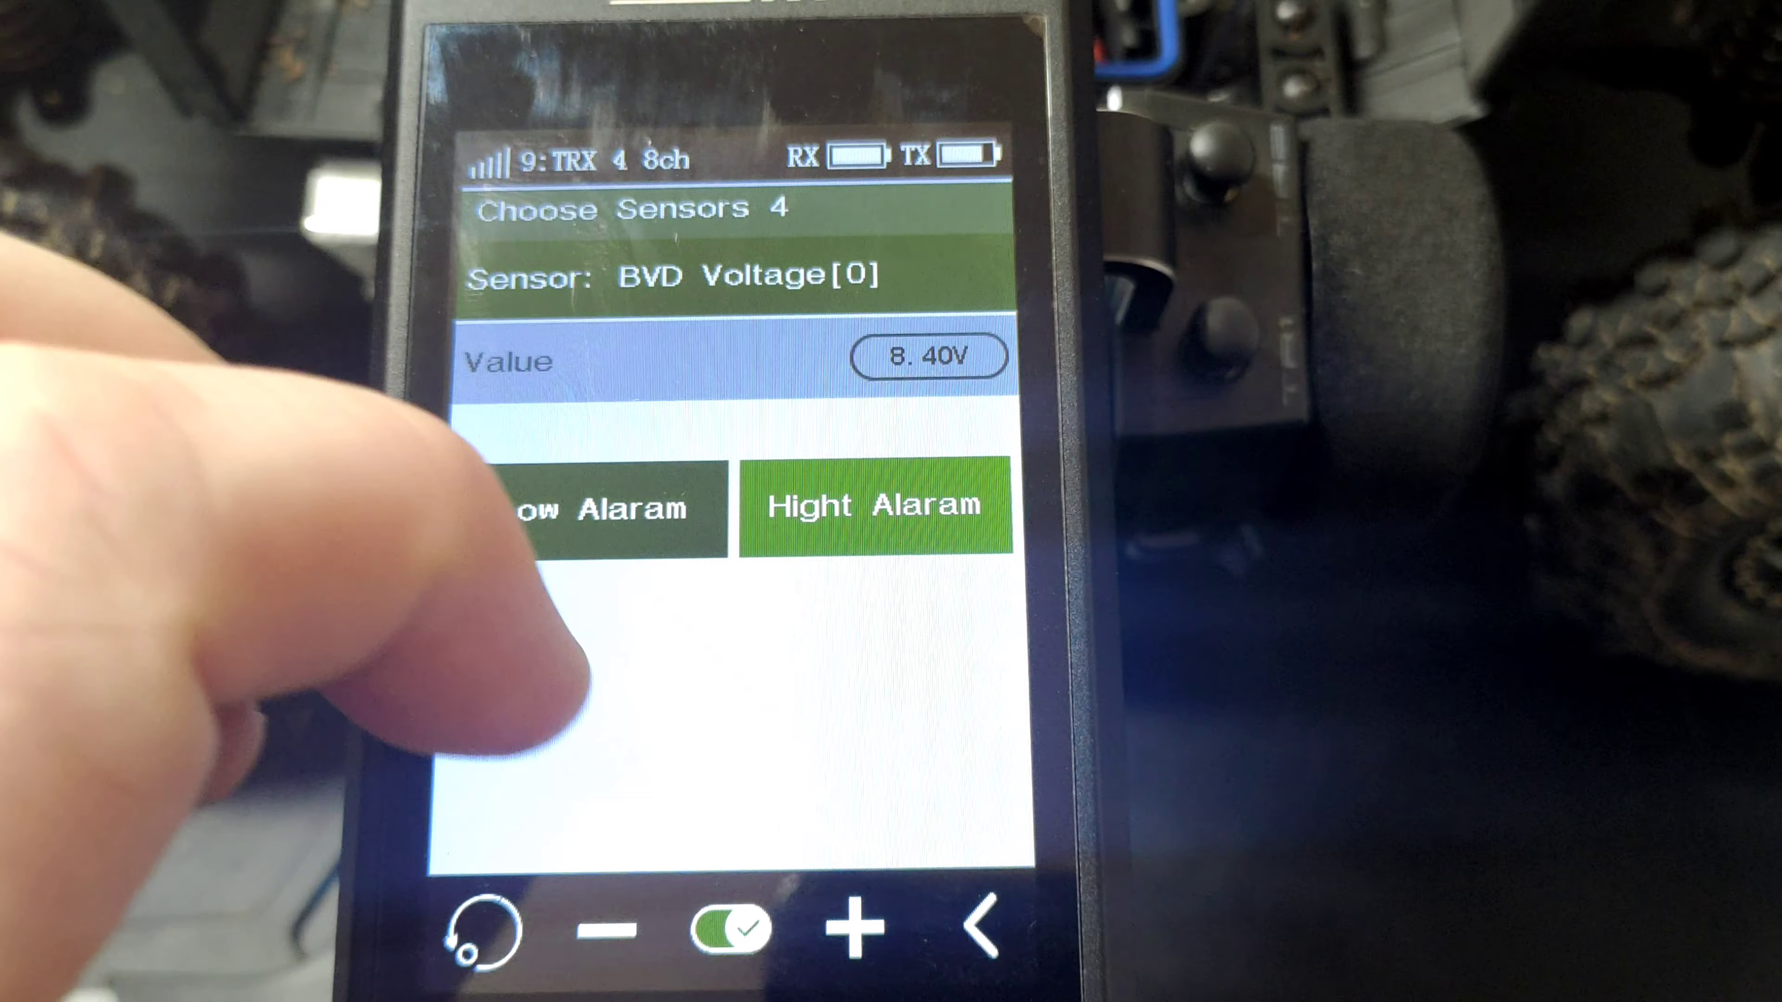